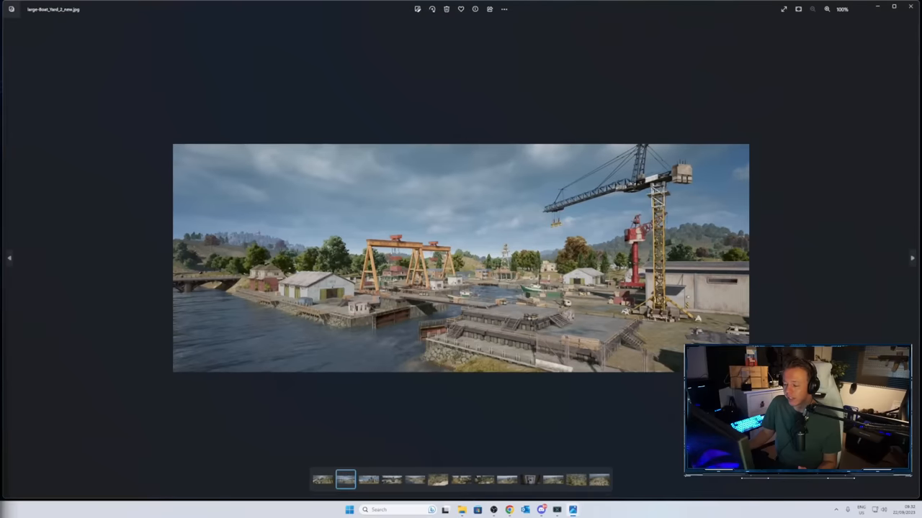
Enlarge the shipyard screenshot so the cranes, docks and warehouses fill the window.
left_click(827, 10)
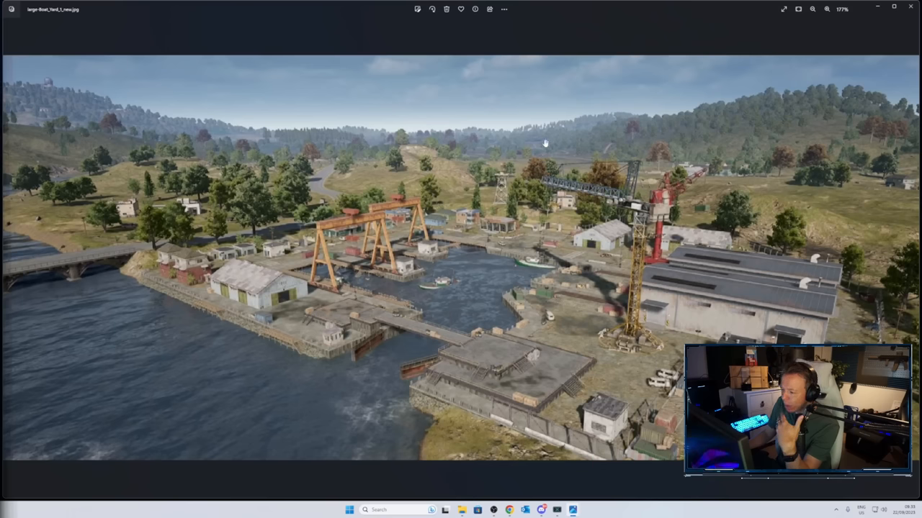
mouse_move(462, 157)
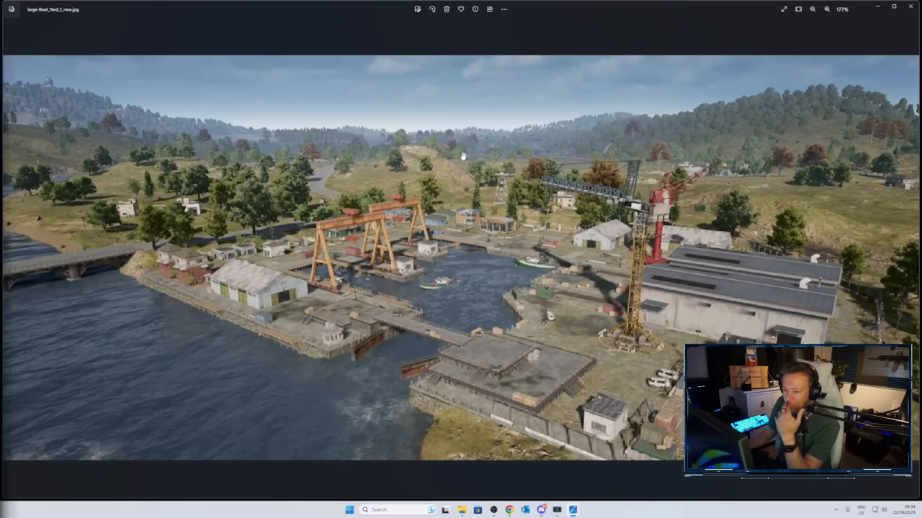
mouse_move(338, 155)
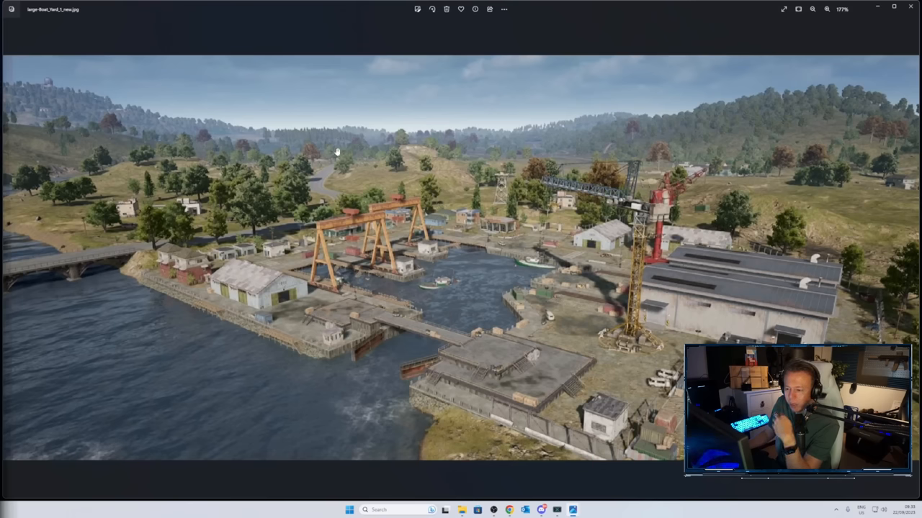
mouse_move(238, 147)
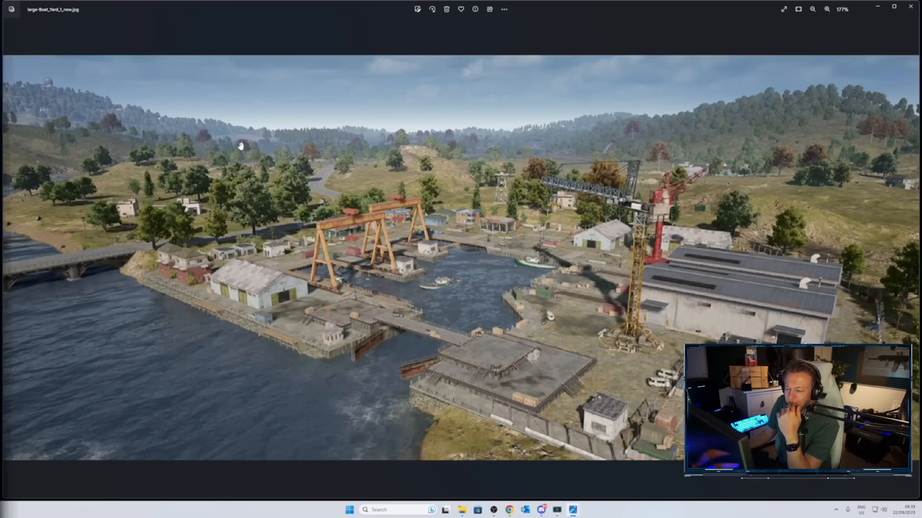
mouse_move(333, 164)
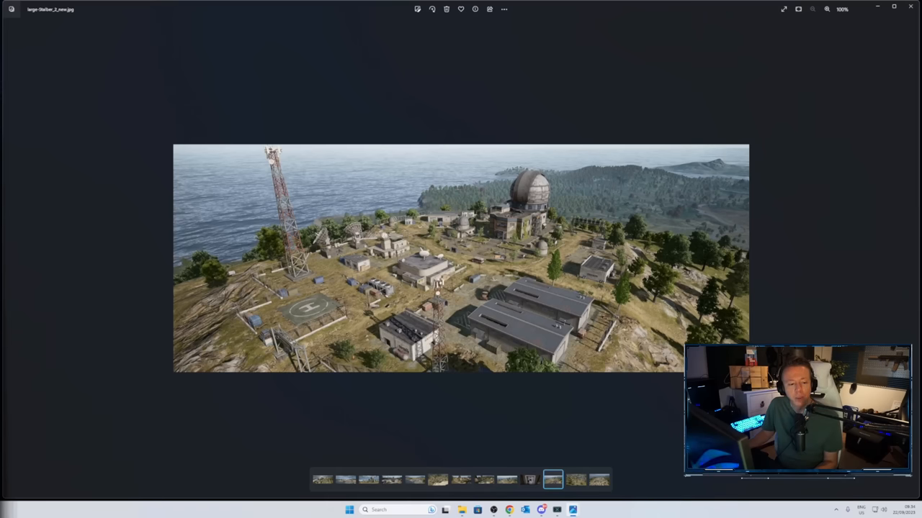
Advance past the observatory close-up to the aerial shot of the rocky hilltop station.
left_click(368, 495)
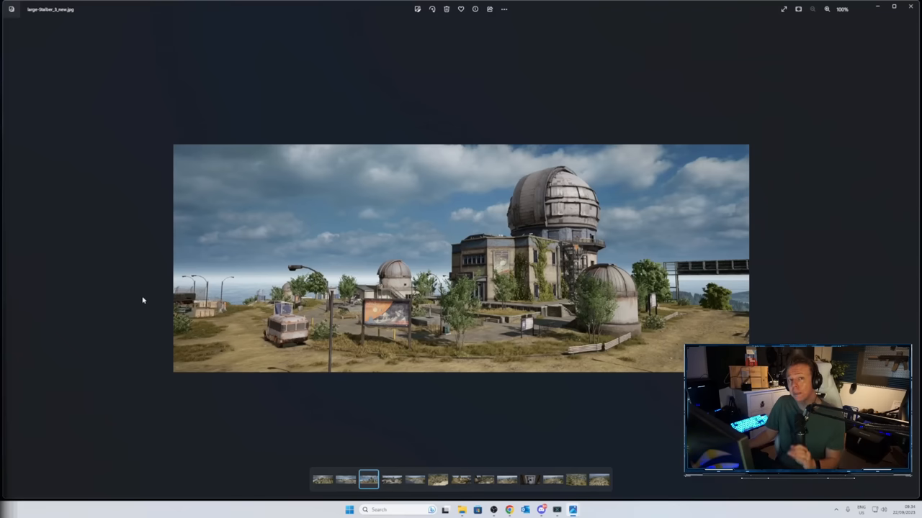
mouse_move(137, 308)
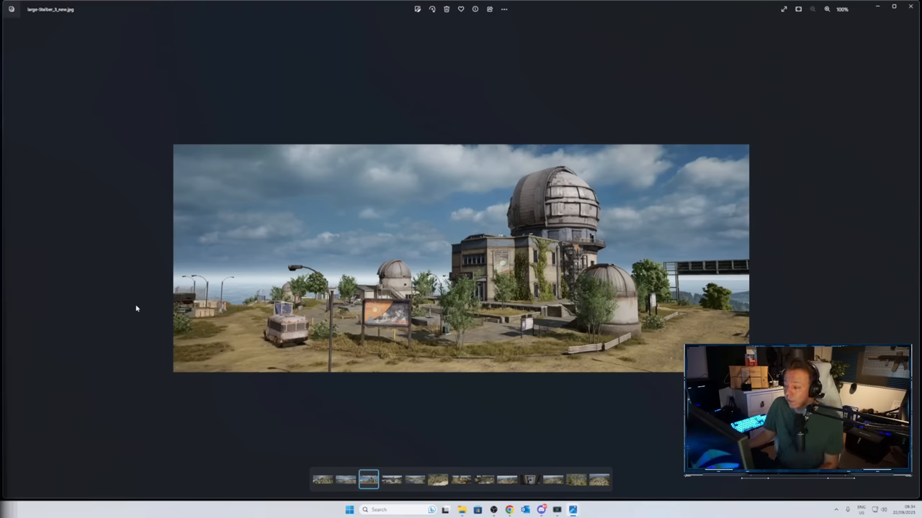
left_click(599, 481)
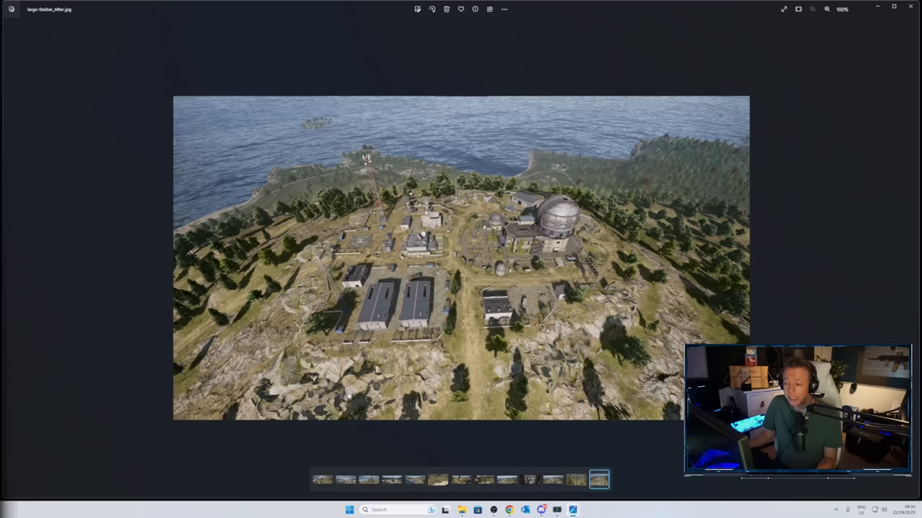
mouse_move(455, 311)
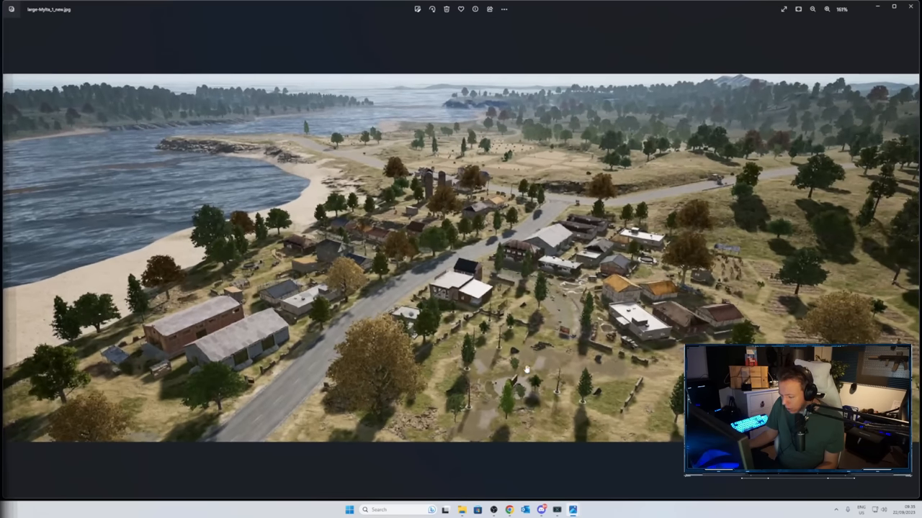
mouse_move(527, 412)
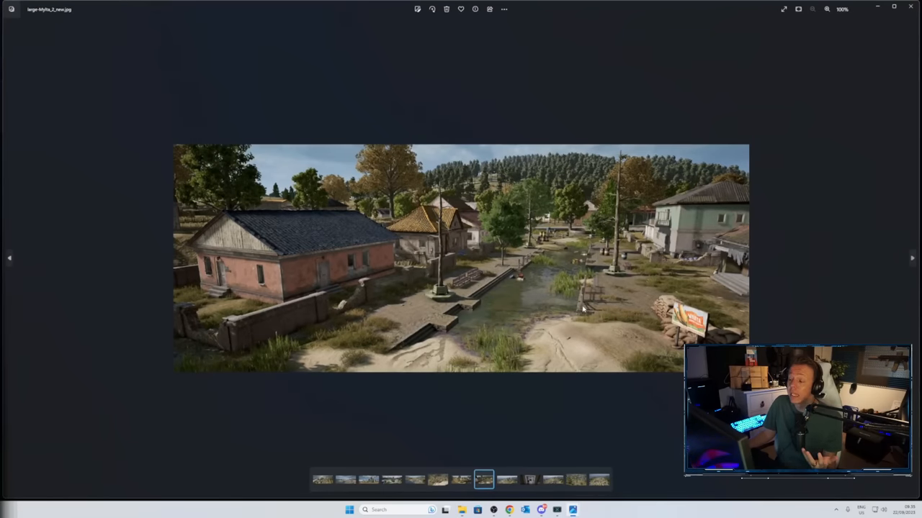
mouse_move(458, 254)
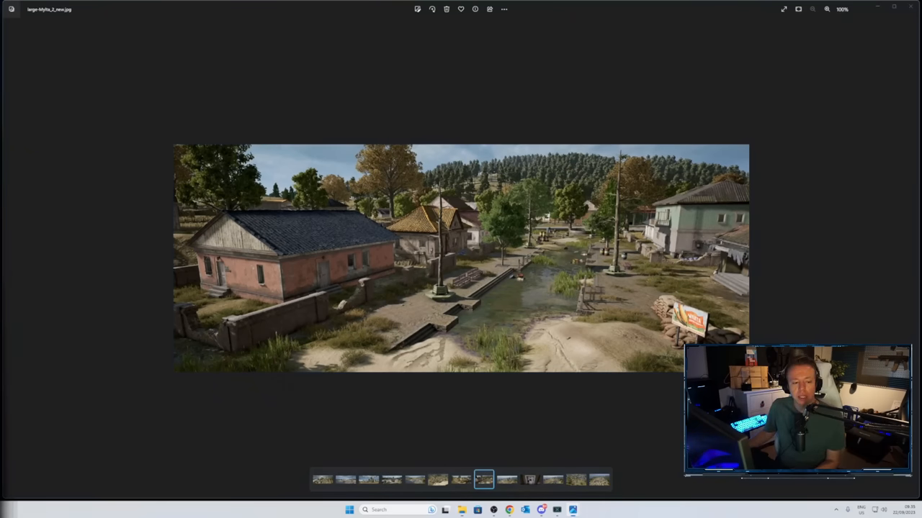
Advance from the coastal village views to the top-down aerial of the orange-roofed village.
left_click(461, 478)
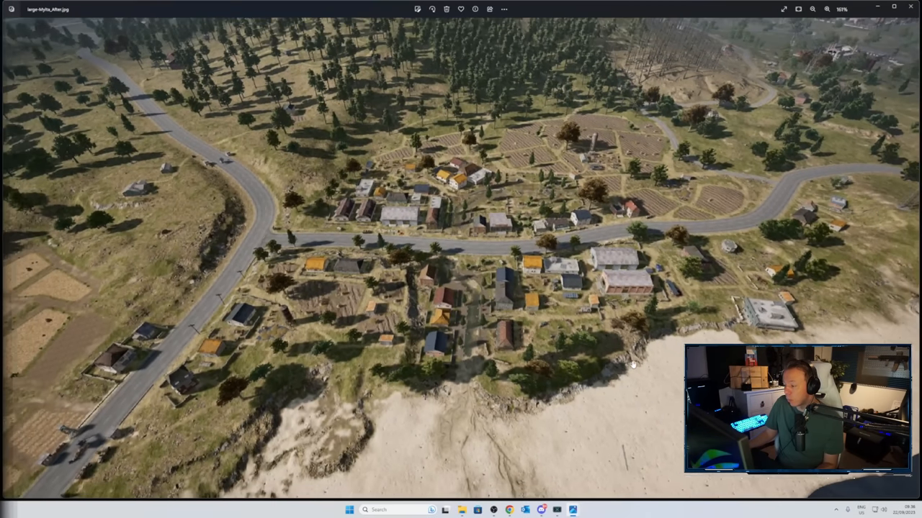
mouse_move(612, 257)
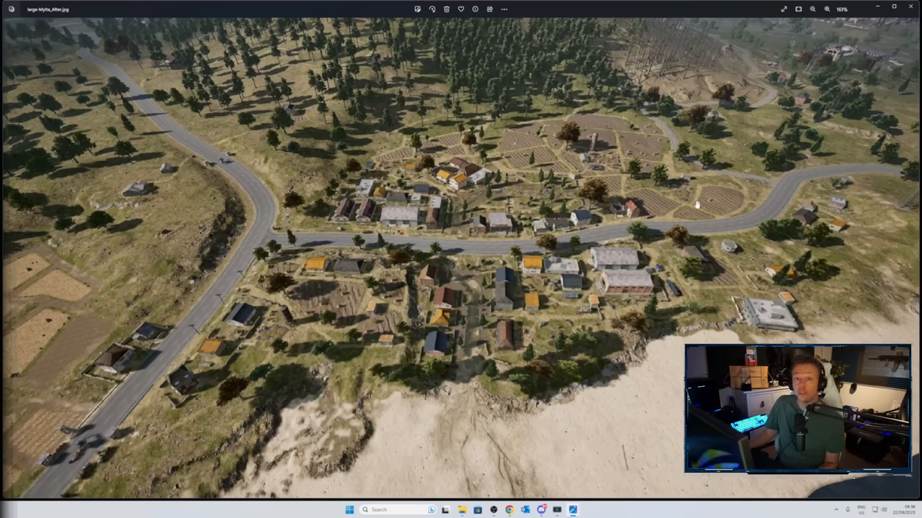
mouse_move(655, 199)
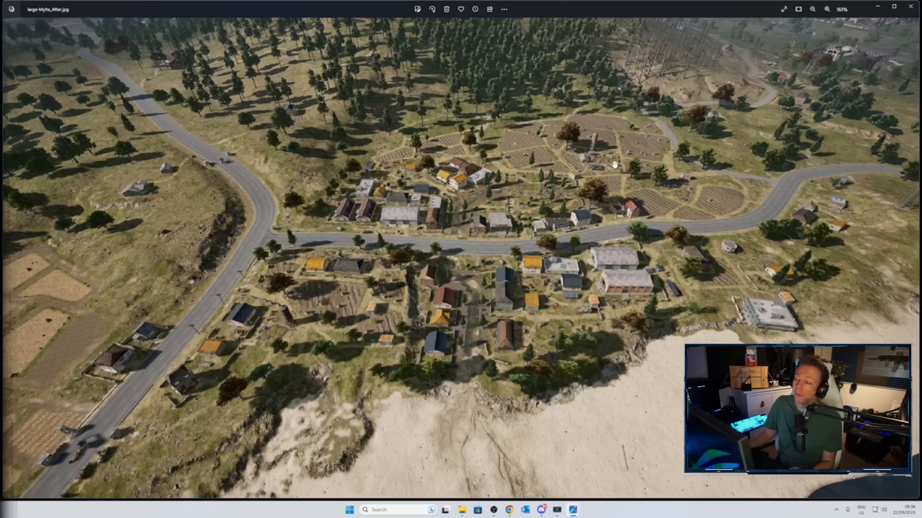
mouse_move(559, 137)
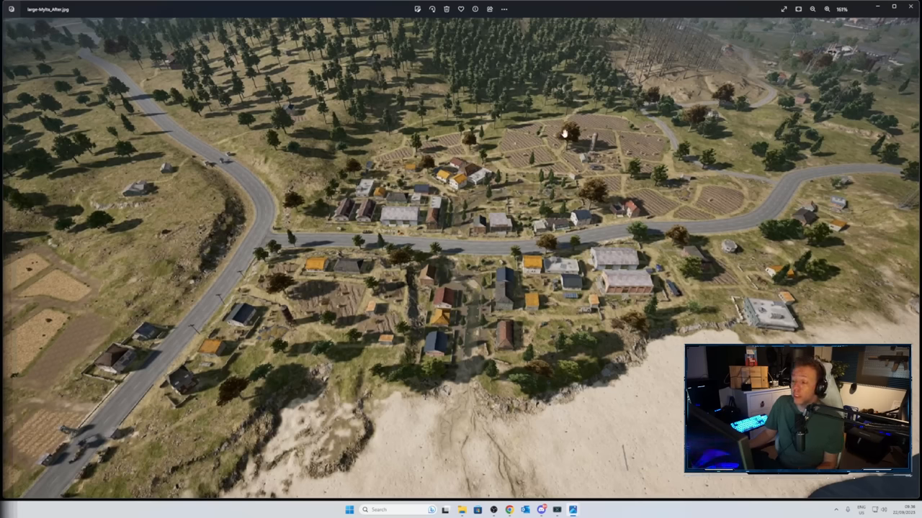
mouse_move(597, 139)
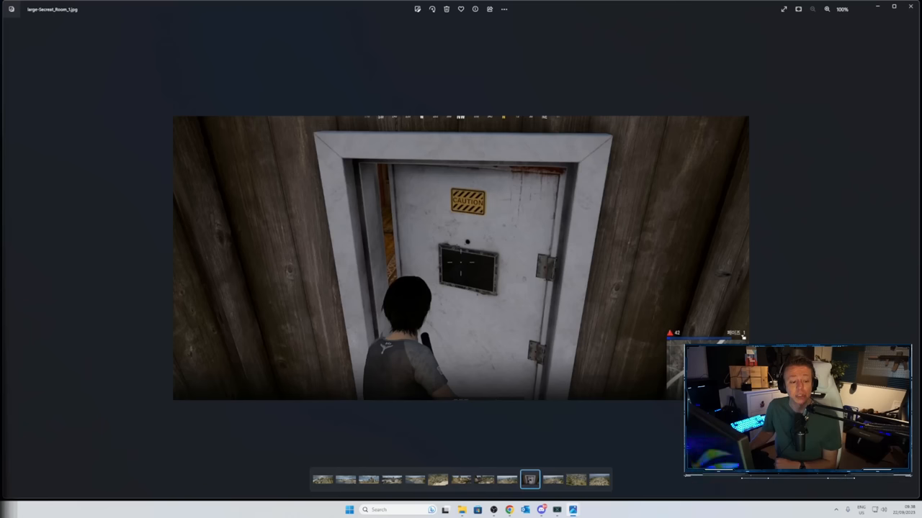
Return via the shipyard aerial to the coastal village aerial along the shoreline.
left_click(367, 476)
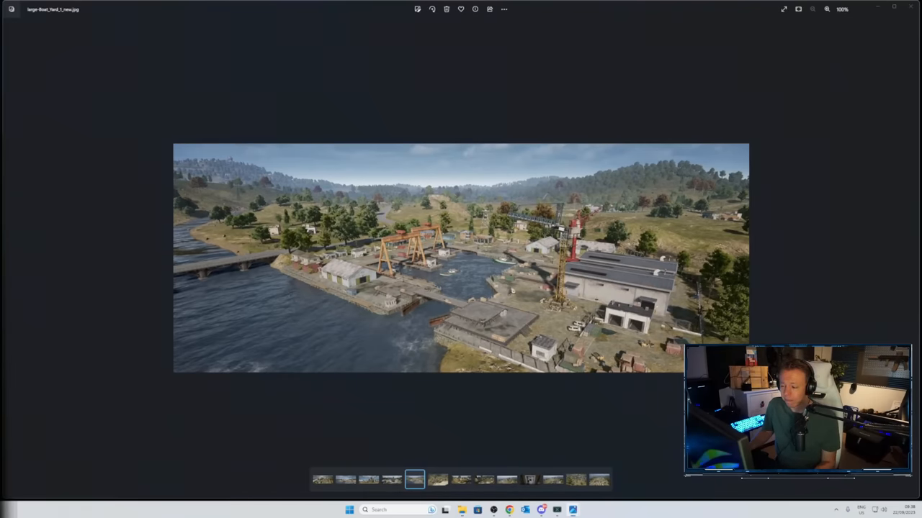
left_click(326, 478)
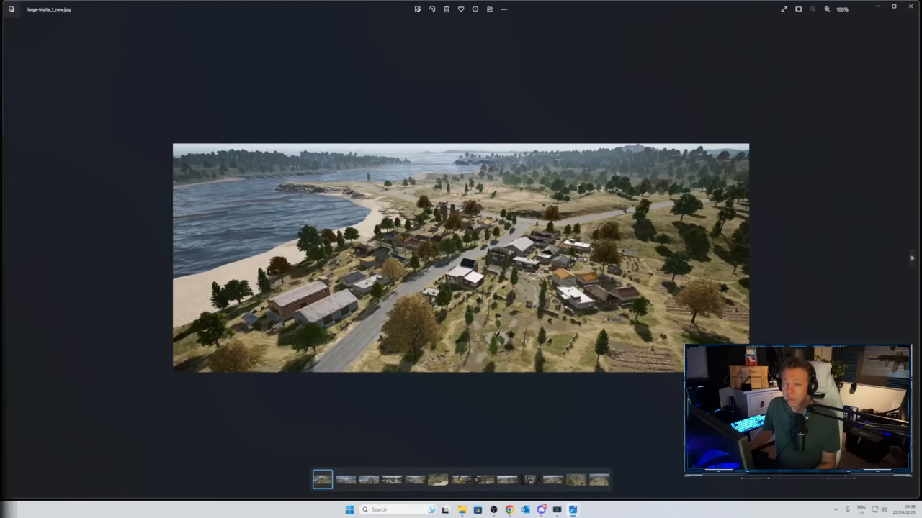